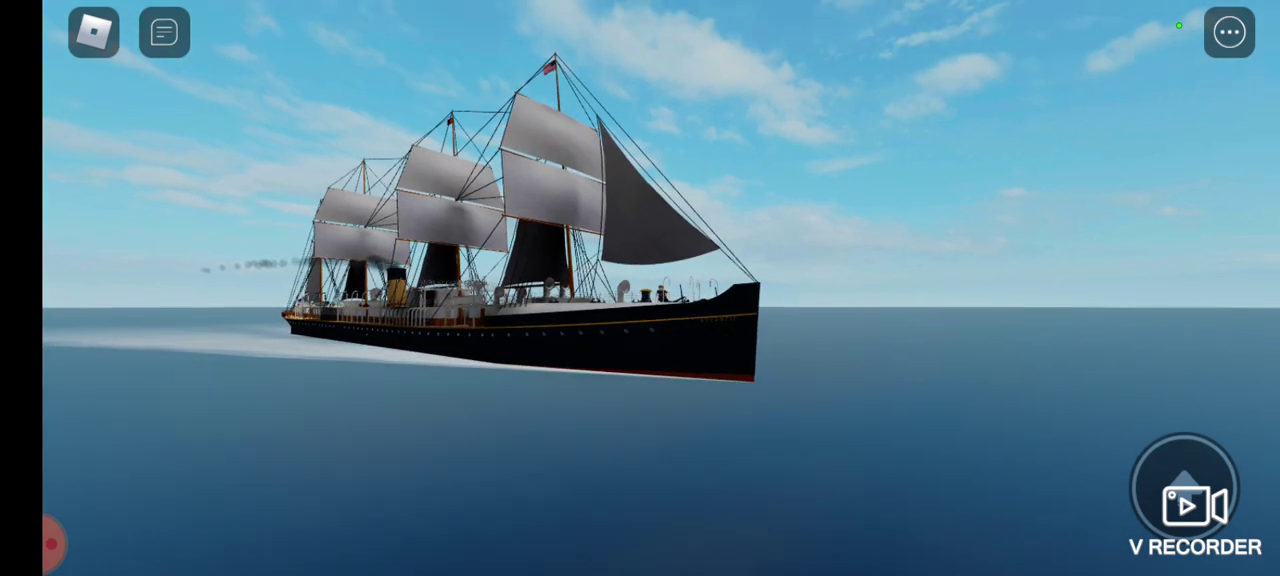
pyautogui.click(1229, 31)
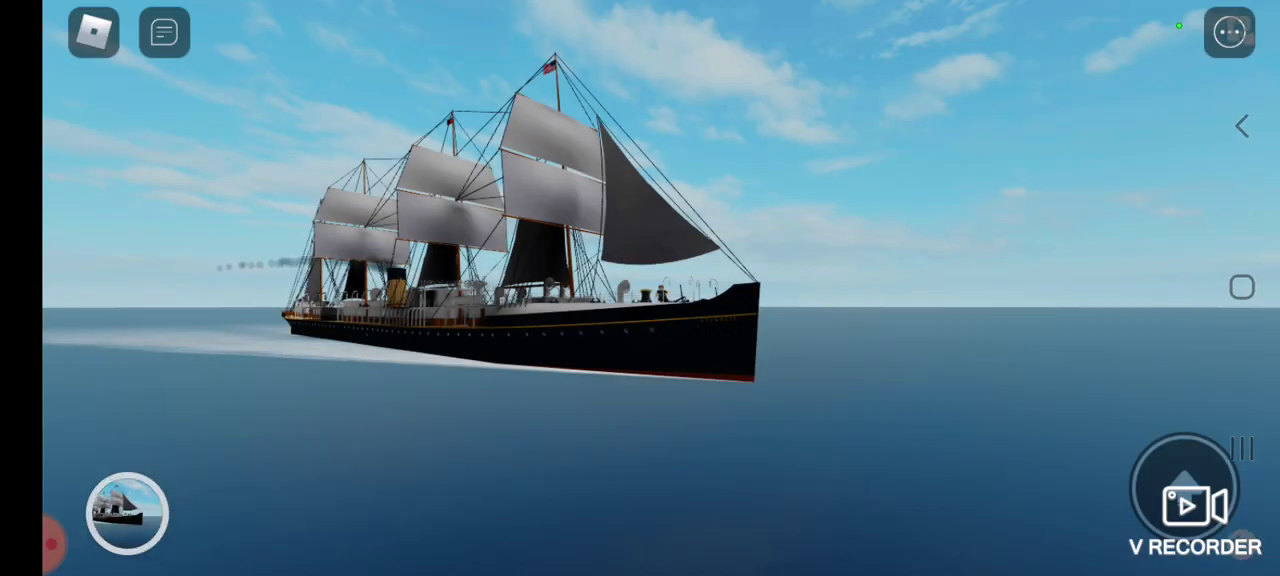